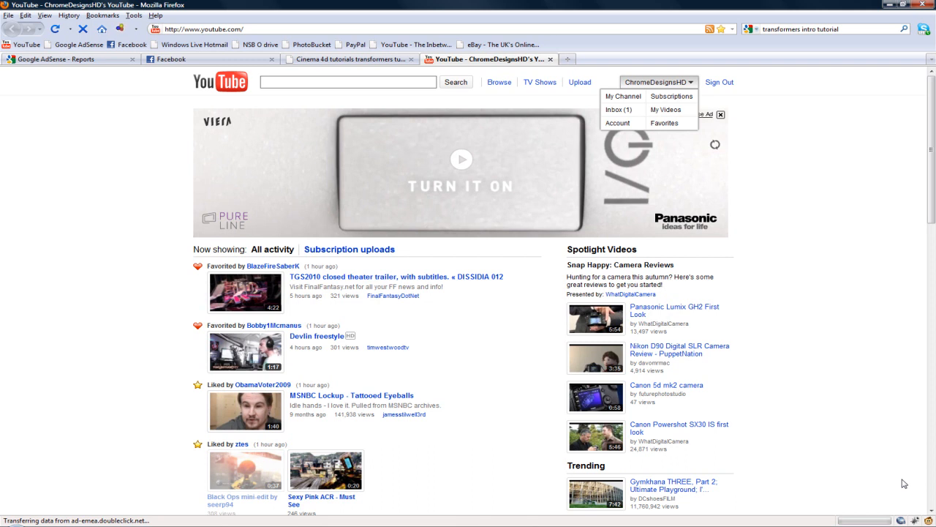
Step: Go to the signed-in ChromeDesignHD account's own YouTube channel page
{"action": "left_click", "coordinate": [622, 96]}
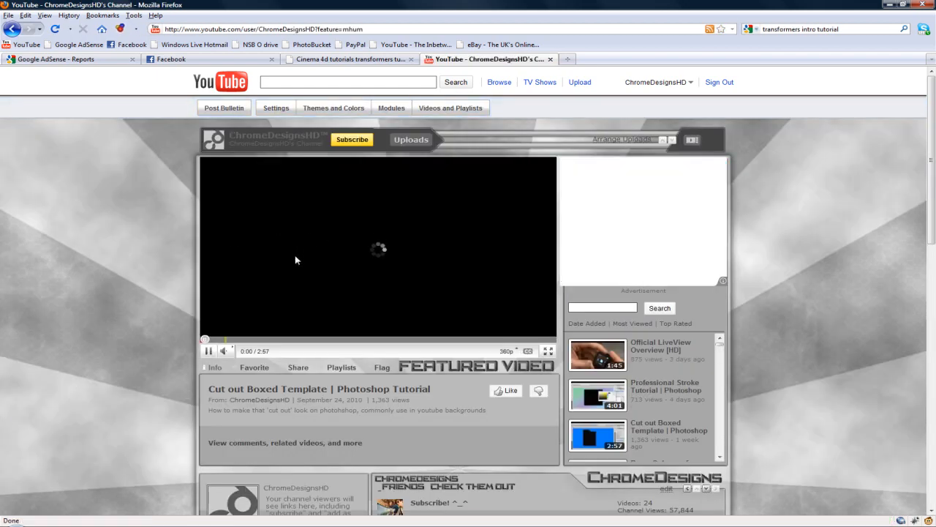
Step: Review the channel comment asking for a Transformers effect, then return to the YouTube home page
{"action": "scroll", "scroll_direction": "down", "scroll_amount": 3}
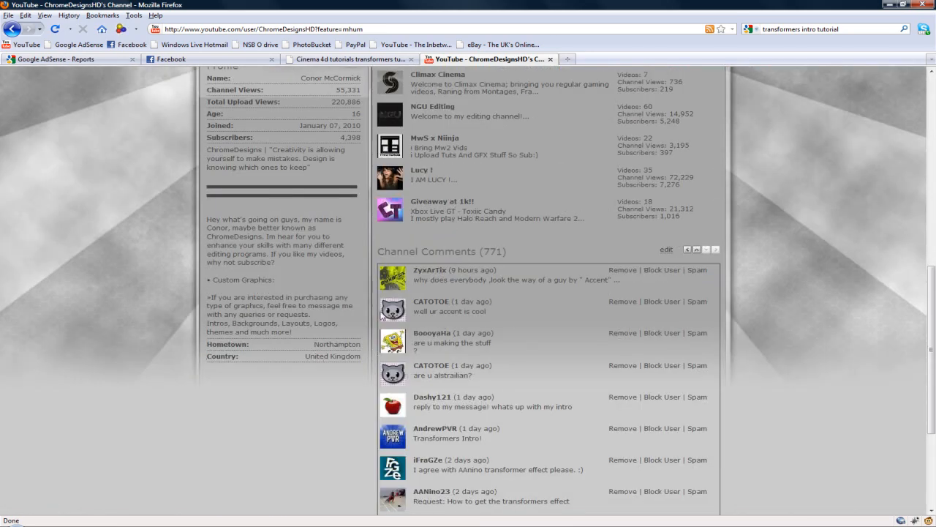
{"action": "scroll", "scroll_direction": "down", "scroll_amount": 3}
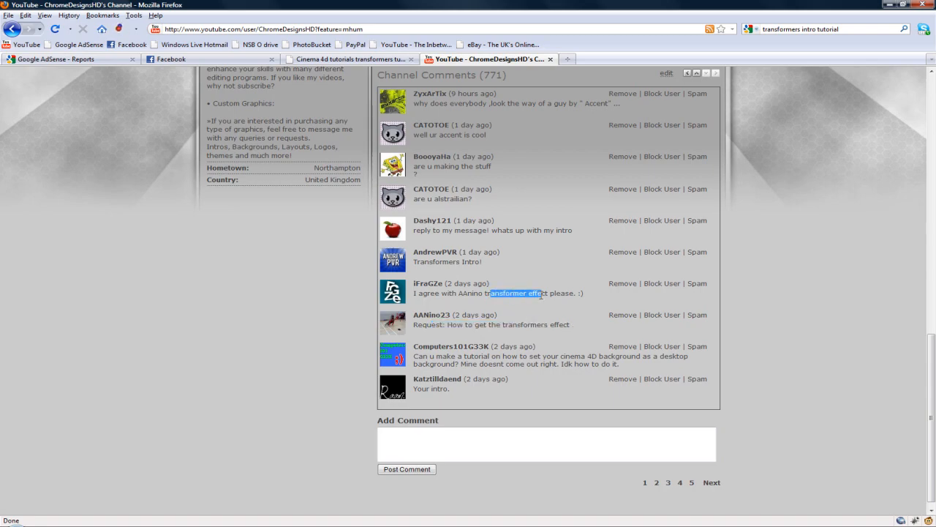
{"action": "left_click", "coordinate": [308, 273]}
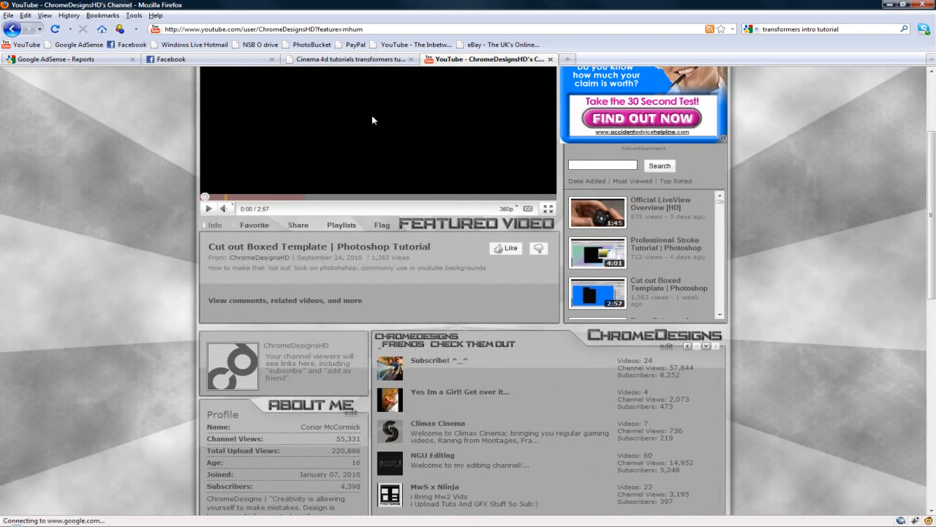
{"action": "scroll", "scroll_direction": "up", "scroll_amount": 3}
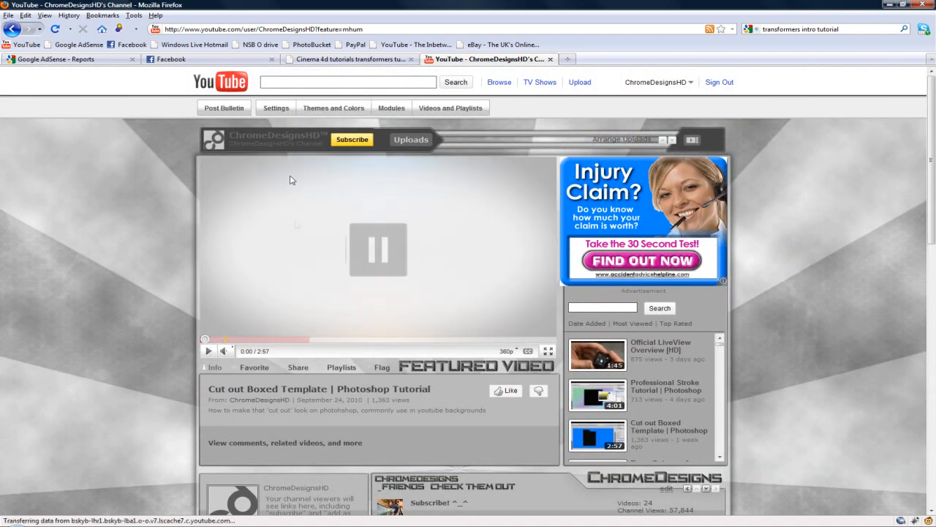
{"action": "left_click", "coordinate": [219, 82]}
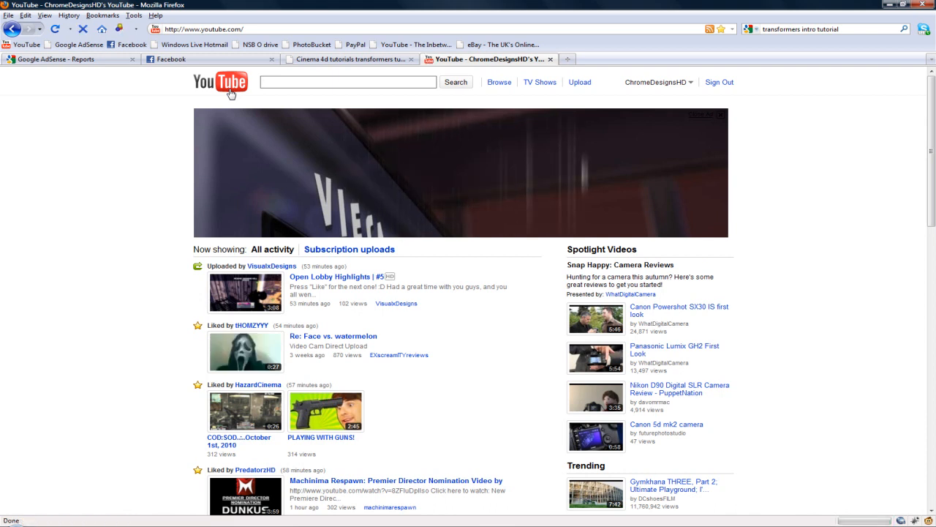
Step: Switch to the amateurmedia.net Transformers titles in Cinema 4D tutorial page
{"action": "left_click", "coordinate": [349, 58]}
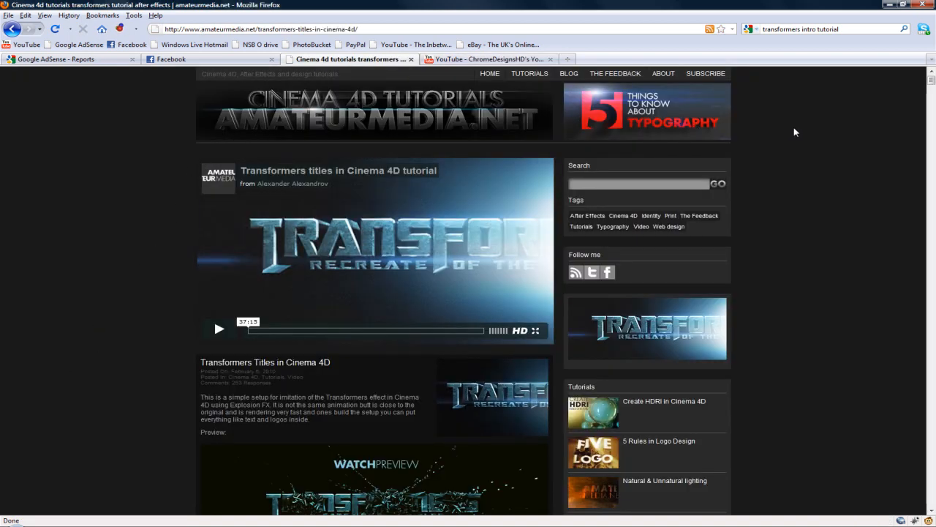
Step: Play the embedded Vimeo tutorial video, pausing briefly and resuming, then view the project files section
{"action": "left_click", "coordinate": [219, 328]}
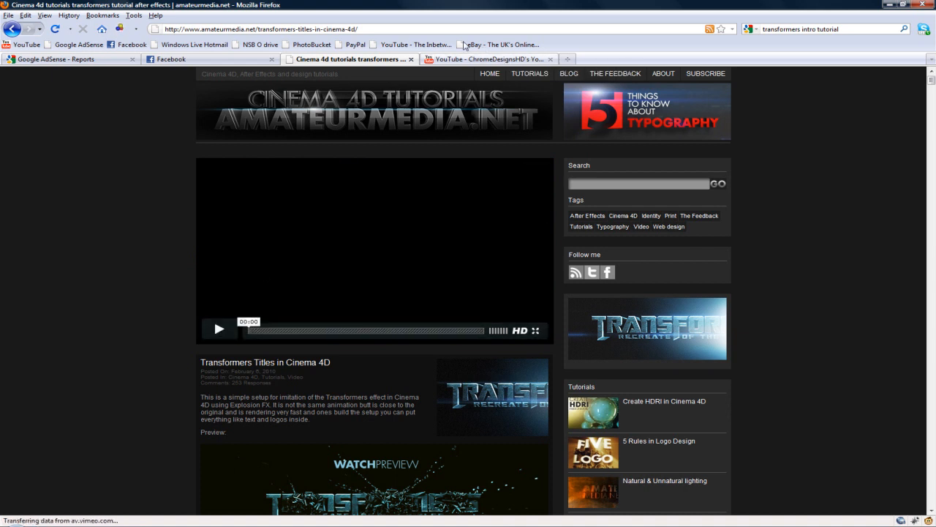
{"action": "left_click", "coordinate": [218, 329]}
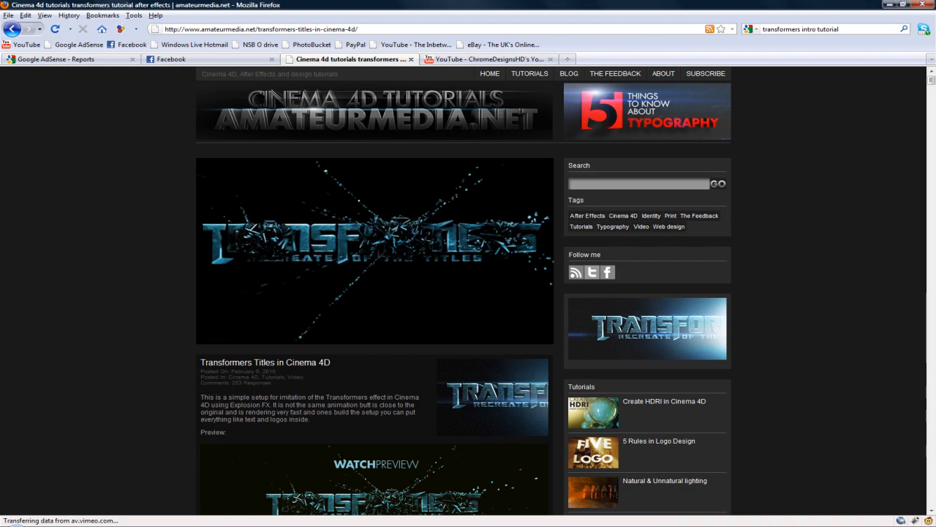
{"action": "scroll", "scroll_direction": "down", "scroll_amount": 3}
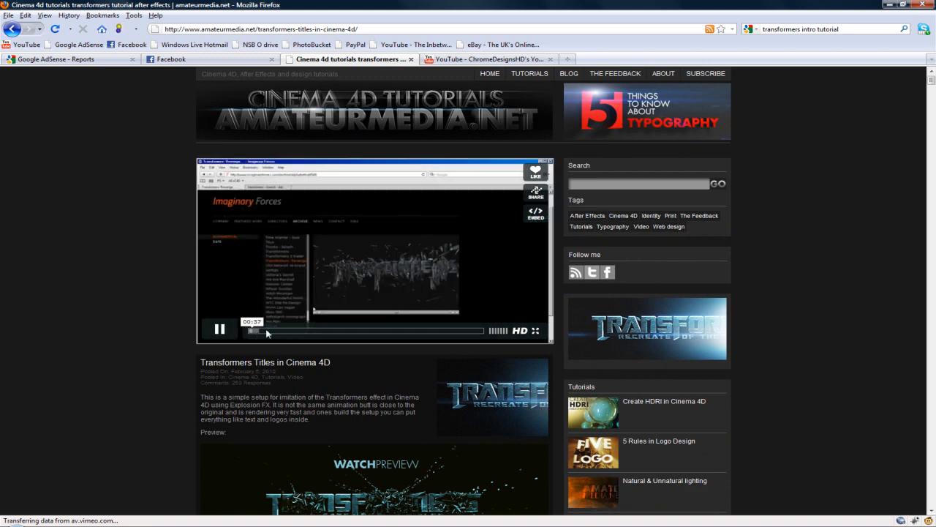
{"action": "left_click", "coordinate": [220, 327]}
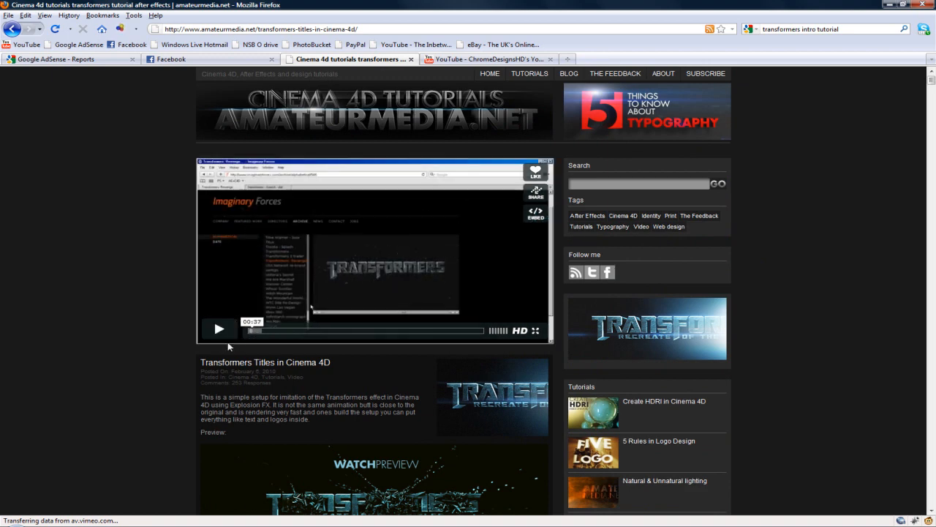
{"action": "left_click", "coordinate": [220, 328]}
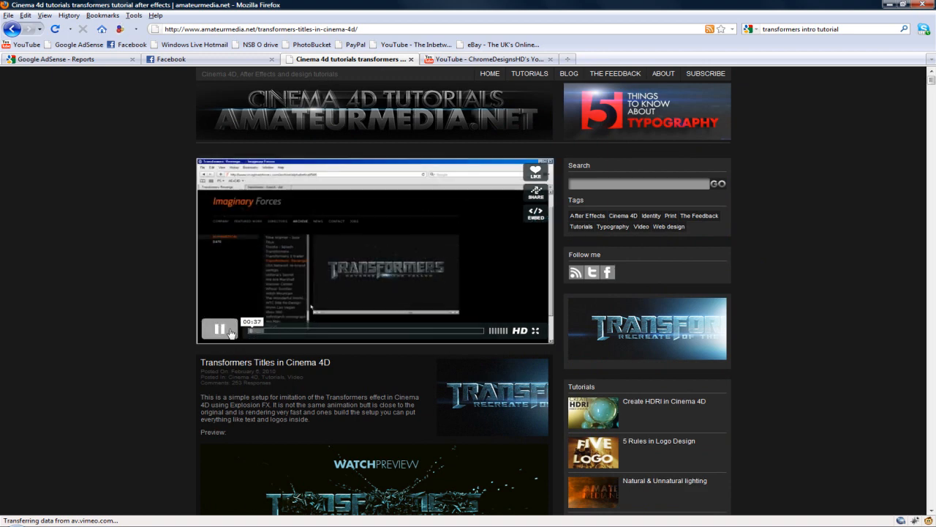
{"action": "scroll", "scroll_direction": "down", "scroll_amount": 3}
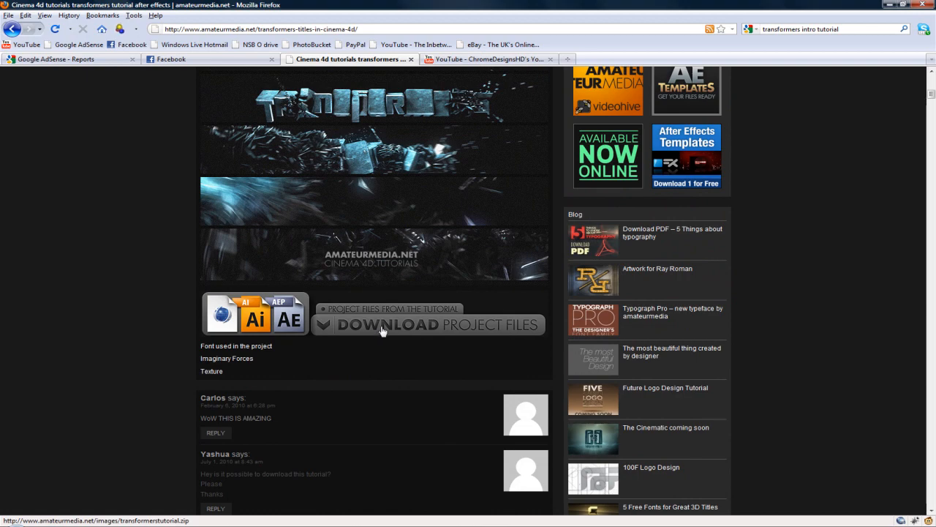
Step: Look over the tutorial's preview images and the Download Project Files section
{"action": "scroll", "scroll_direction": "up", "scroll_amount": 3}
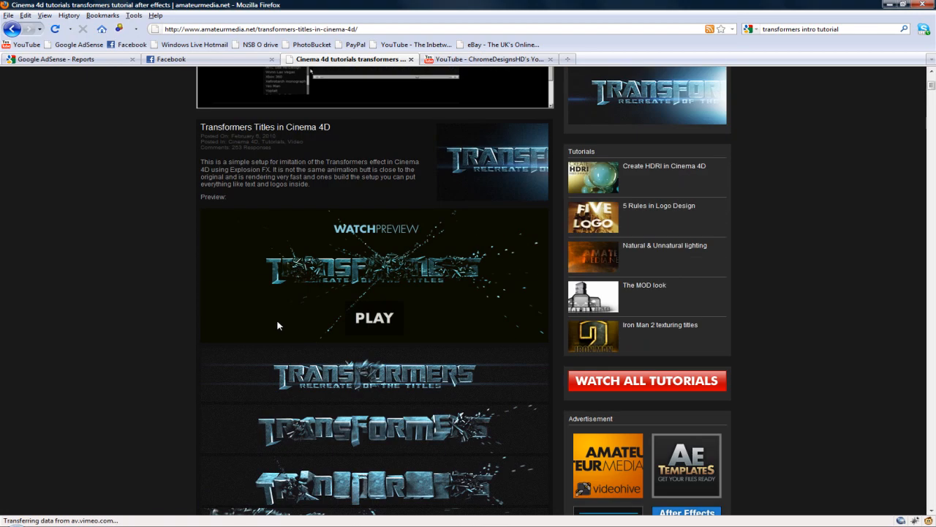
{"action": "scroll", "scroll_direction": "down", "scroll_amount": 3}
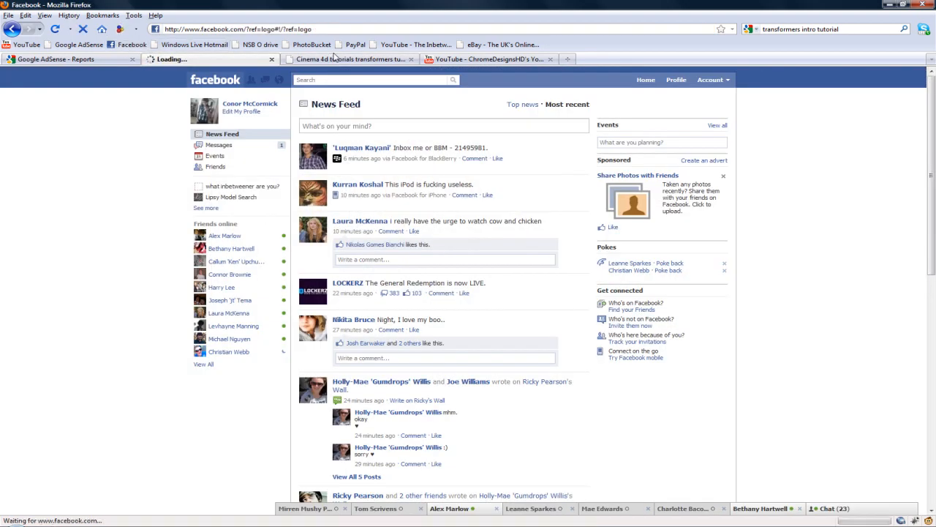
Step: Cycle through the Cinema 4D tutorial, Facebook and AdSense tabs, ending on the YouTube home page
{"action": "left_click", "coordinate": [348, 59]}
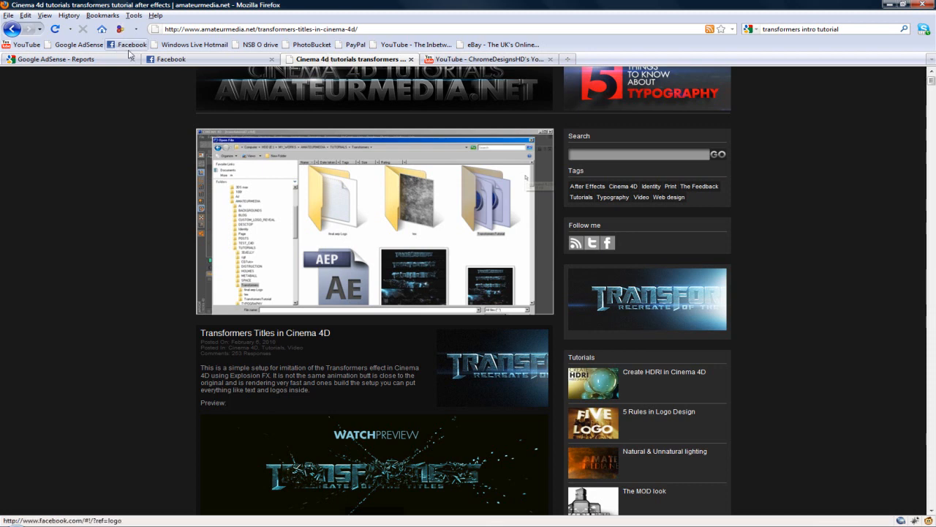
{"action": "left_click", "coordinate": [168, 59]}
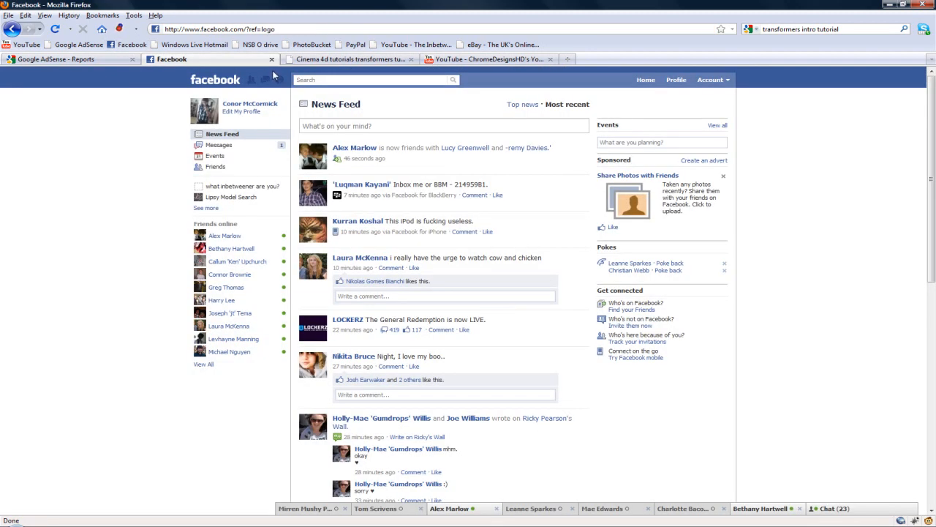
{"action": "left_click", "coordinate": [66, 58]}
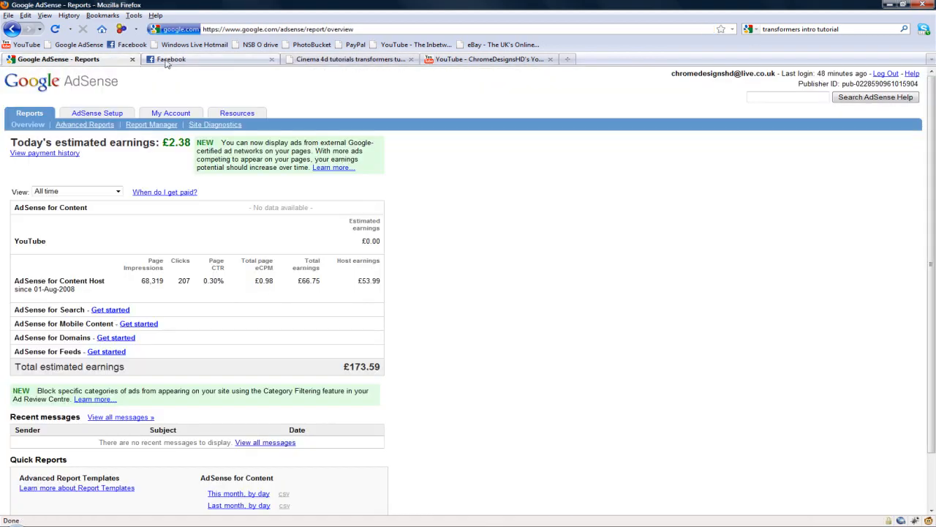
{"action": "left_click", "coordinate": [489, 59]}
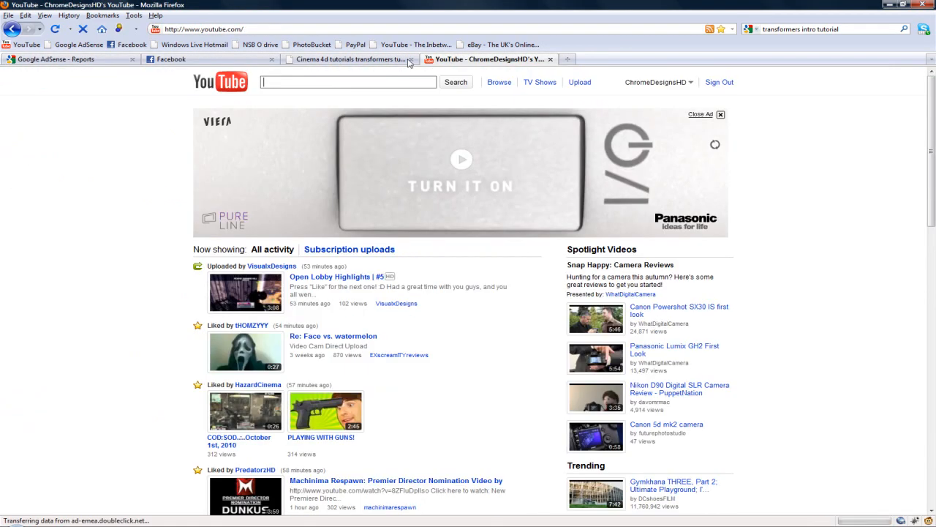
{"action": "mouse_move", "coordinate": [392, 61]}
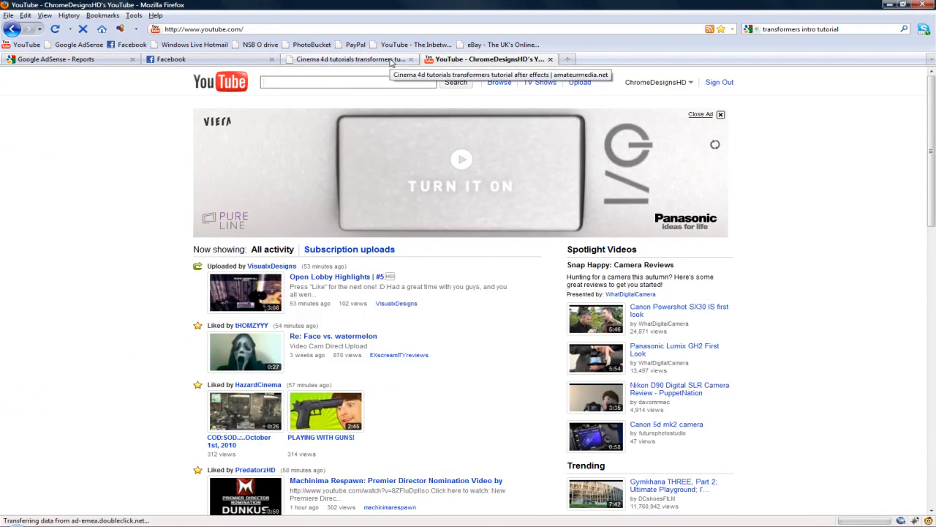